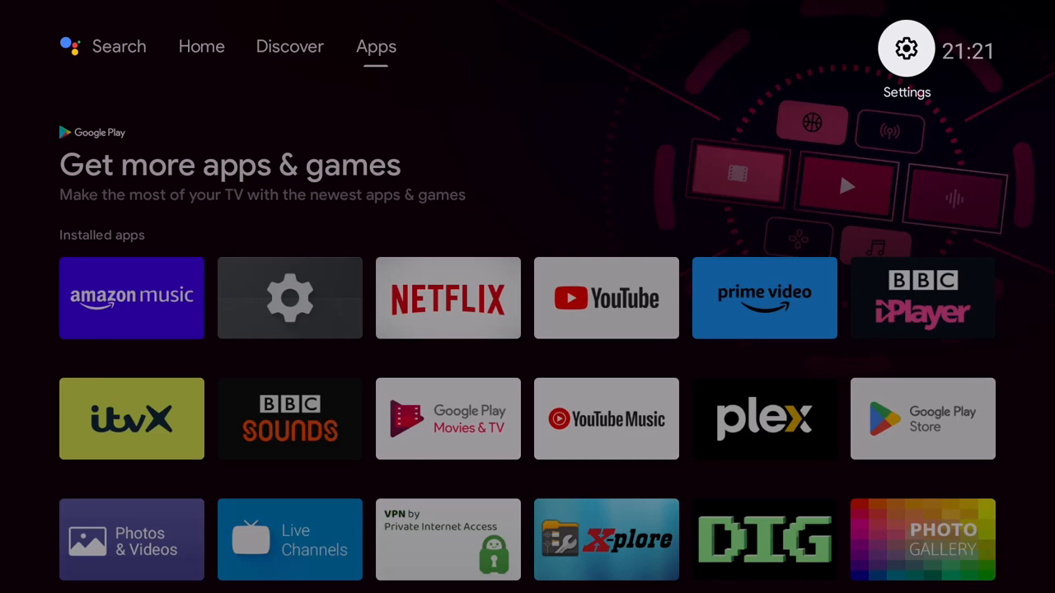
Reach Settings > Device Preferences > Storage and show SHIELD storage access with local-network file transfer on.
left_click(906, 50)
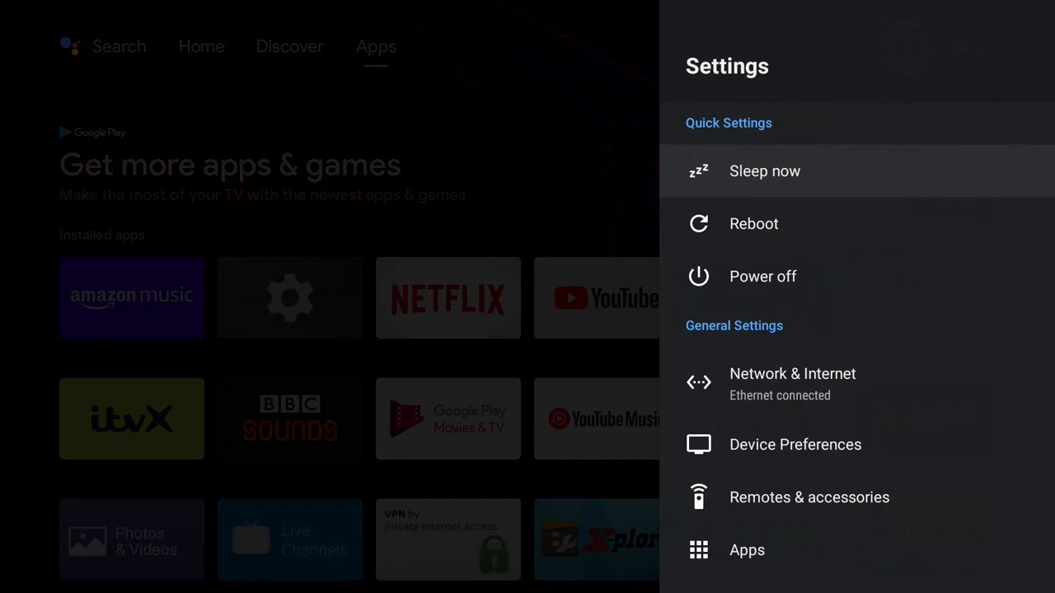
scroll("down", 3)
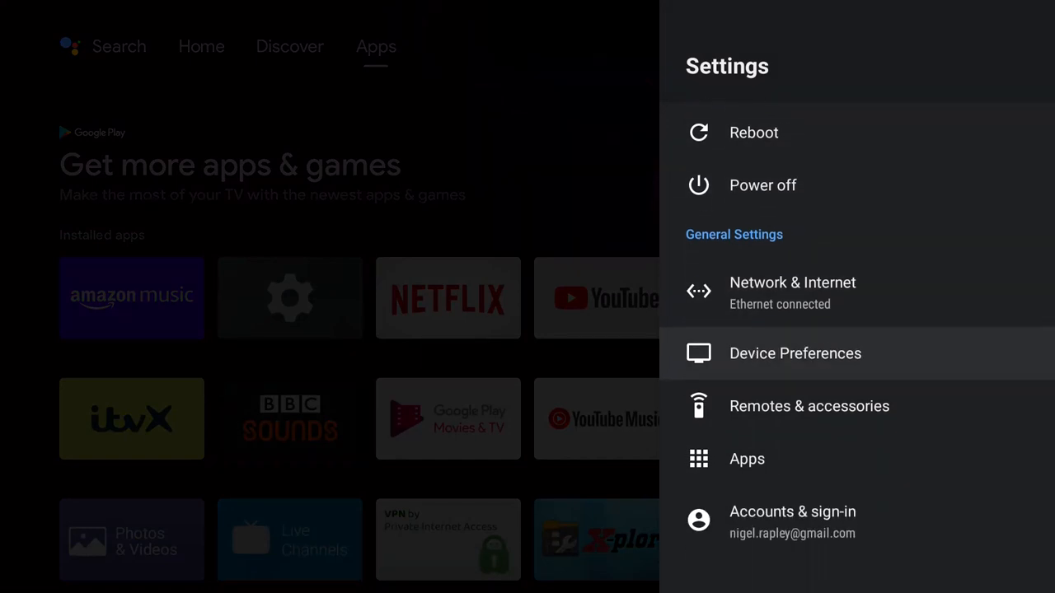
left_click(795, 353)
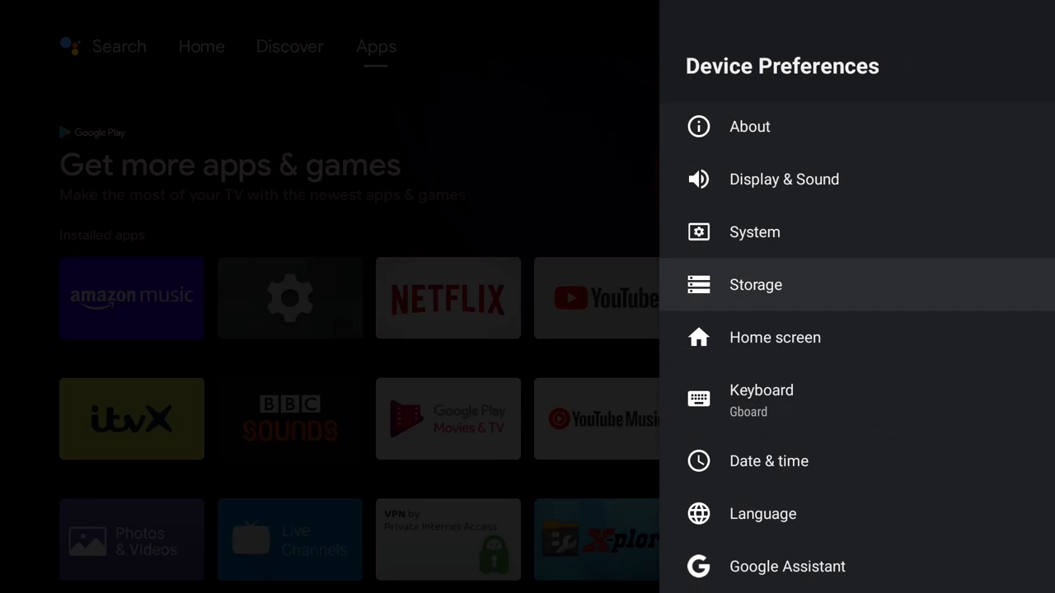
left_click(755, 283)
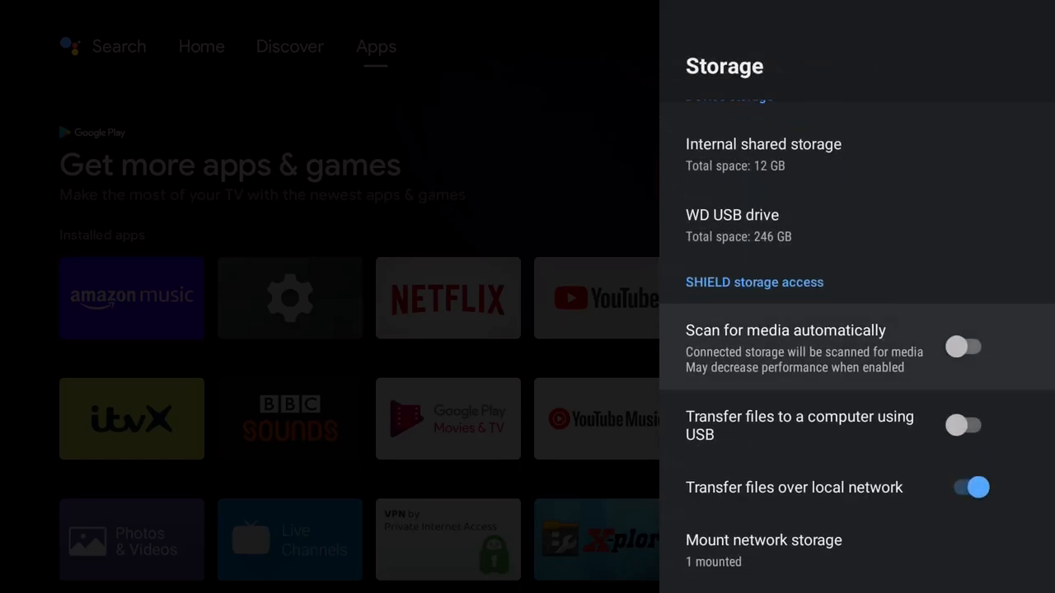
scroll("down", 3)
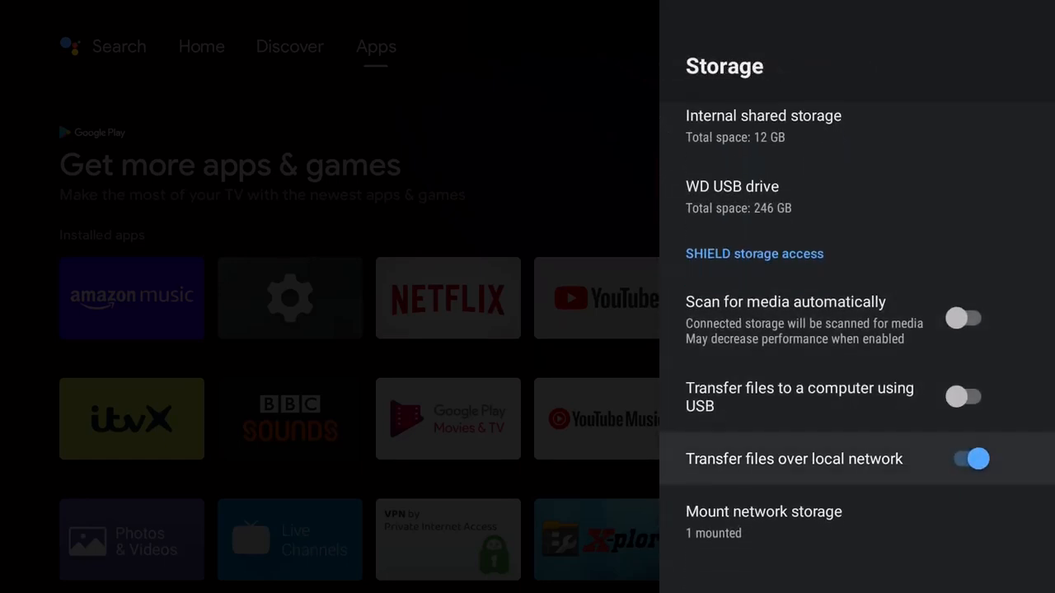
left_click(792, 458)
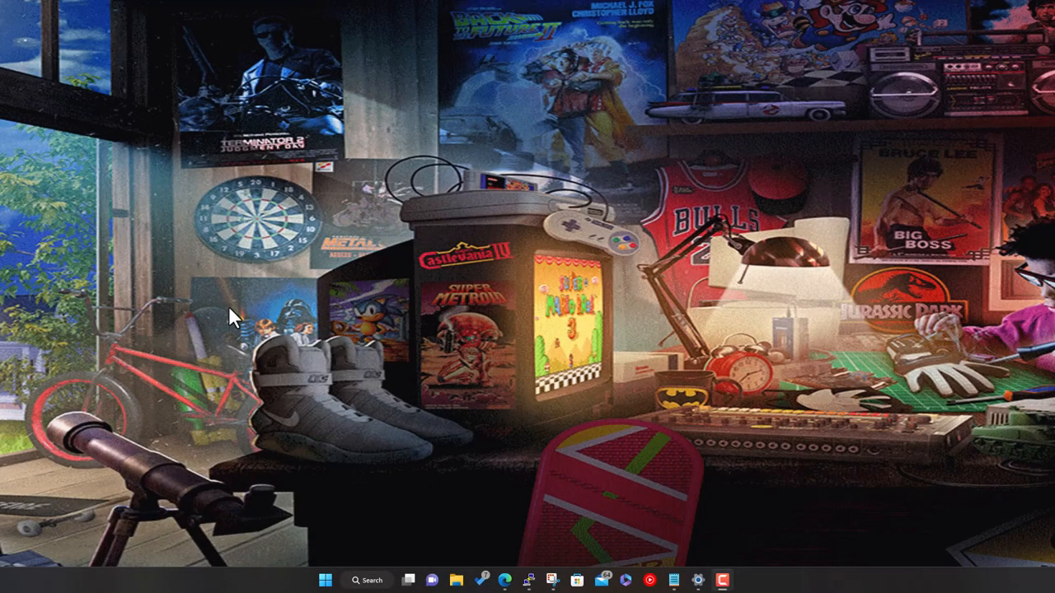
mouse_move(514, 546)
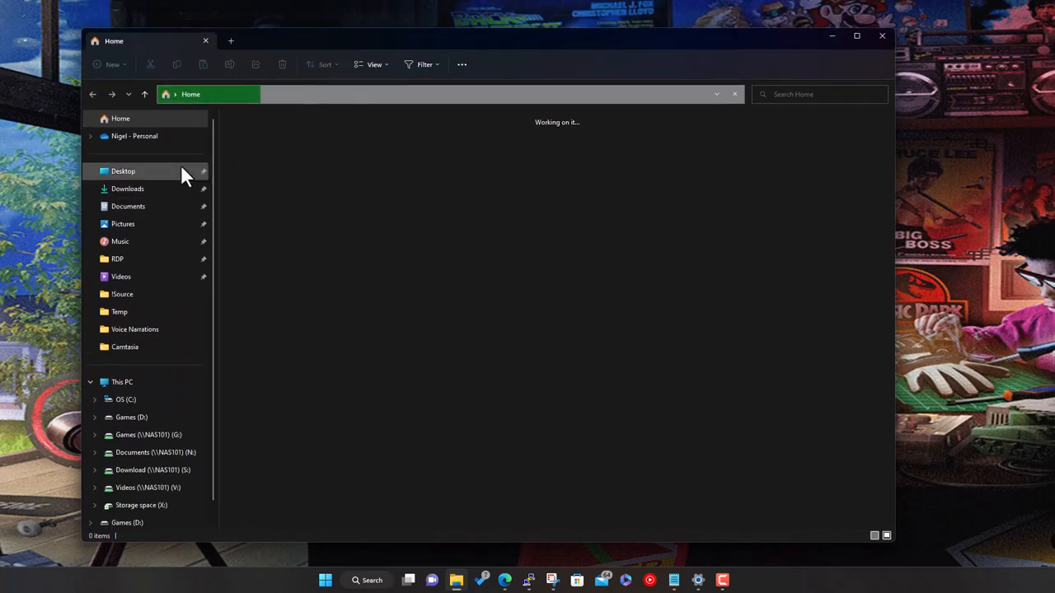
Navigate File Explorer's address bar to \\192.168.1.128 to reach the Shield's network share.
left_click(122, 169)
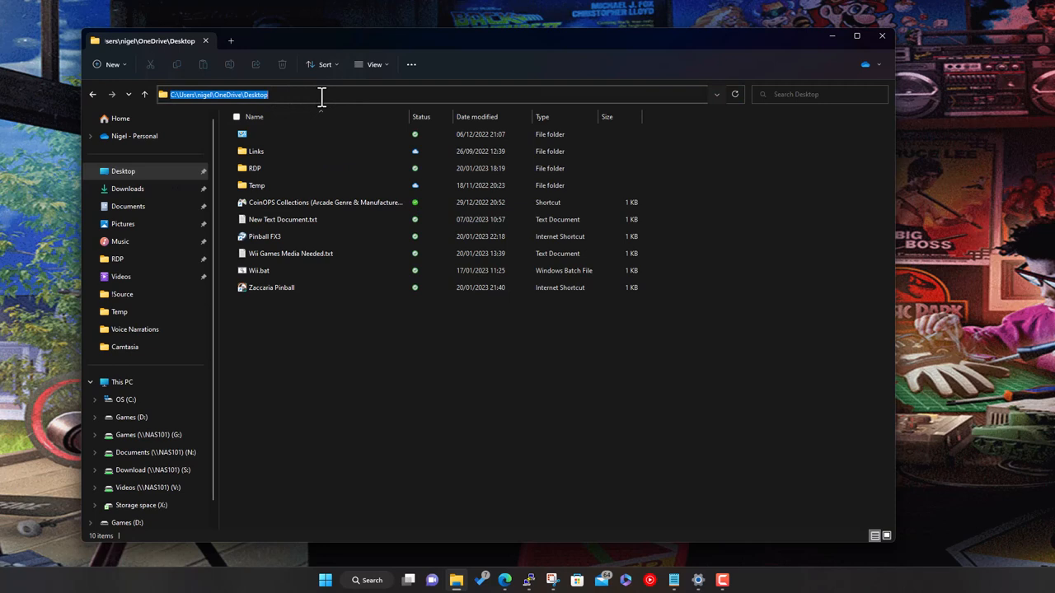
type("\\\\")
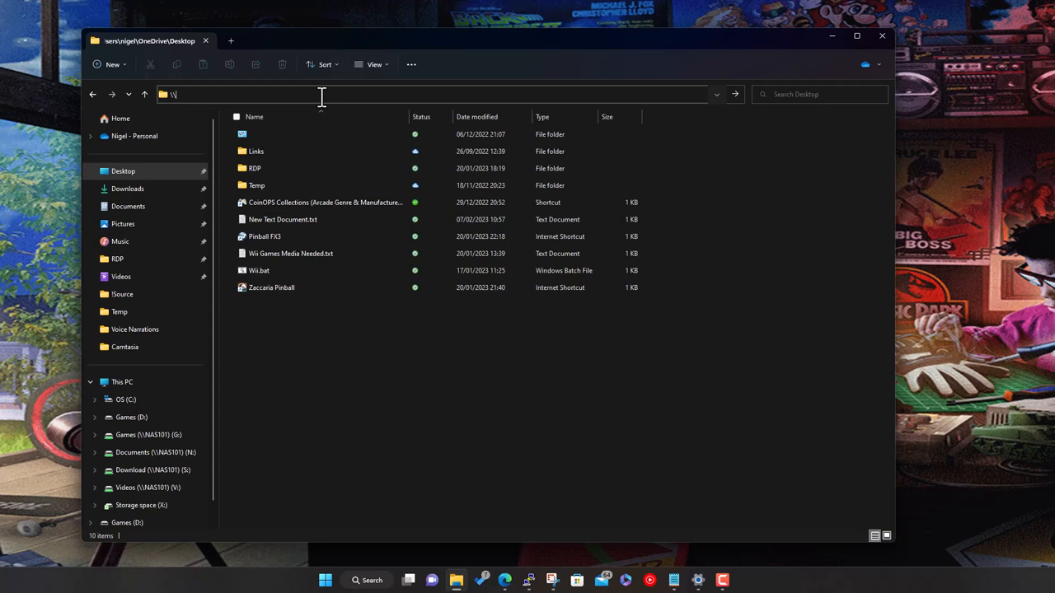
type("\\")
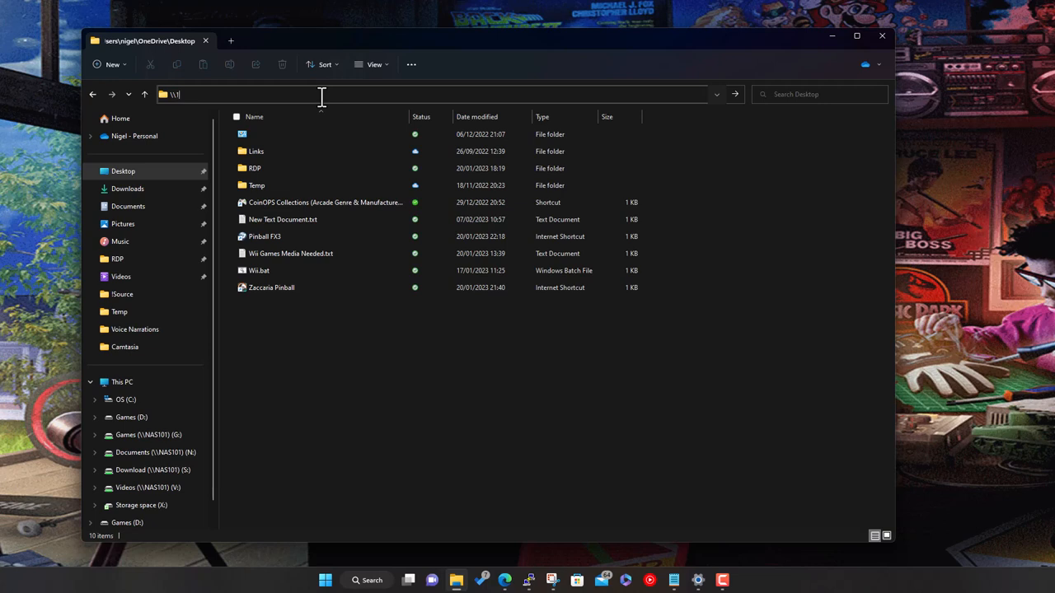
type("19")
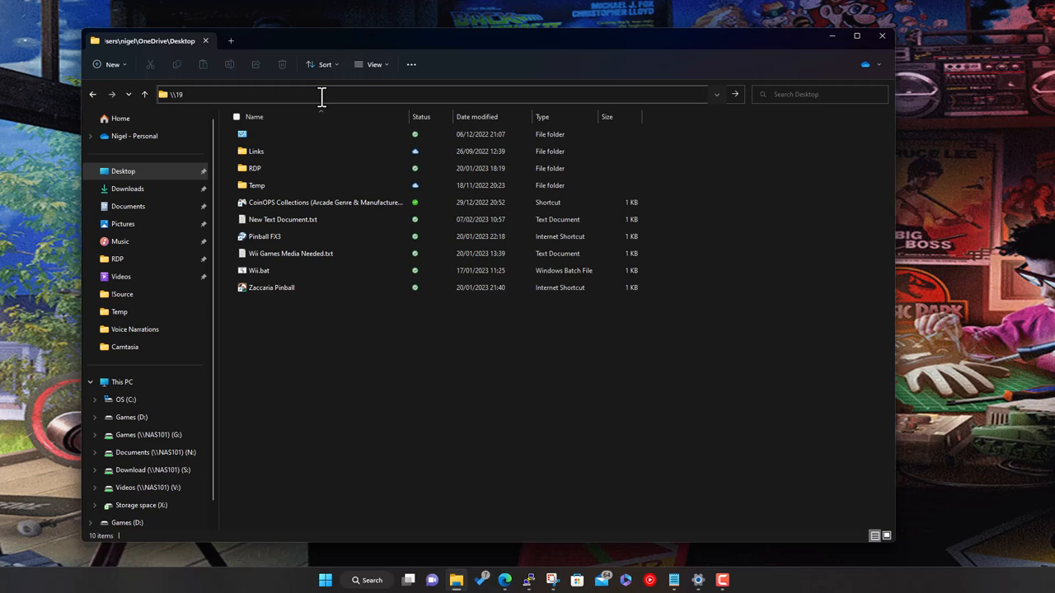
type("2.168")
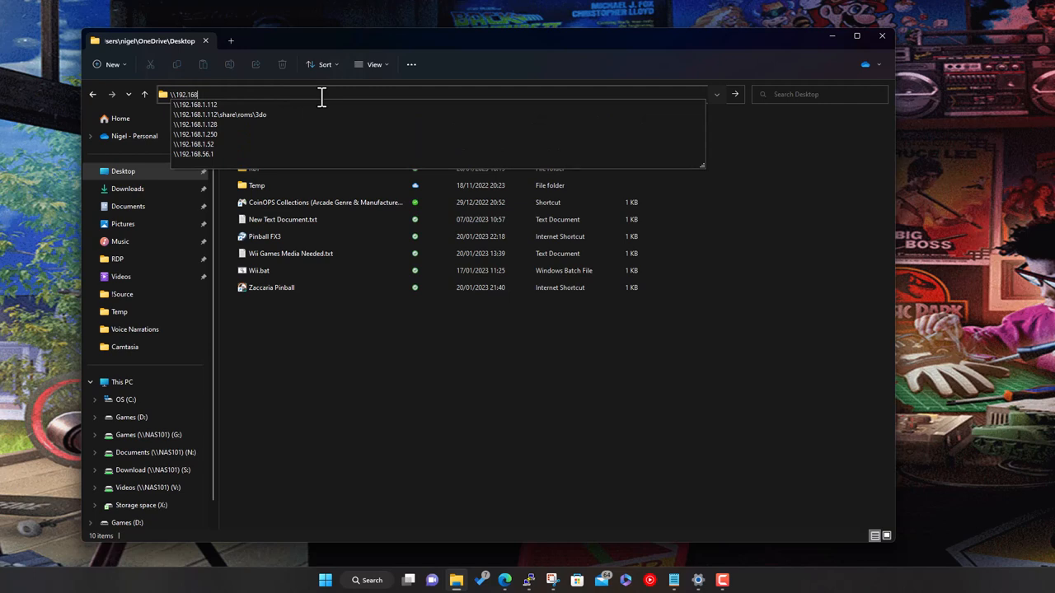
left_click(194, 125)
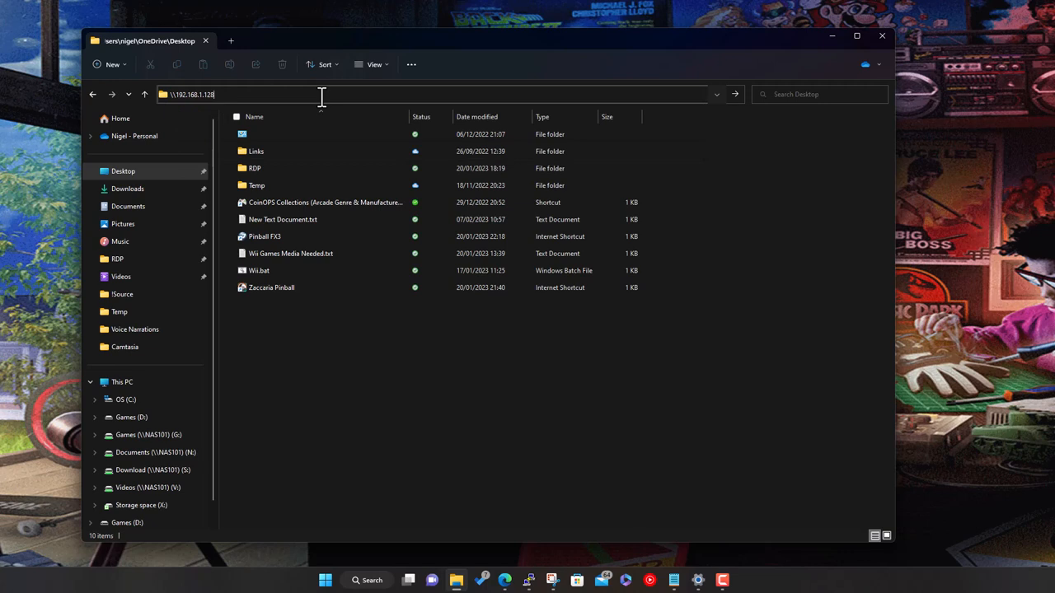
key("Enter")
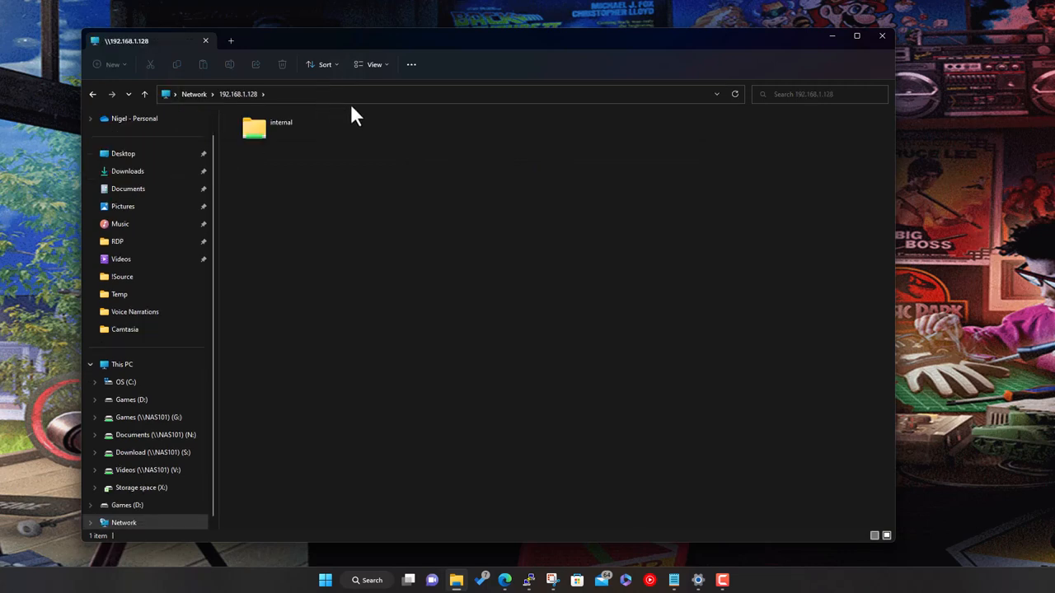
mouse_move(441, 168)
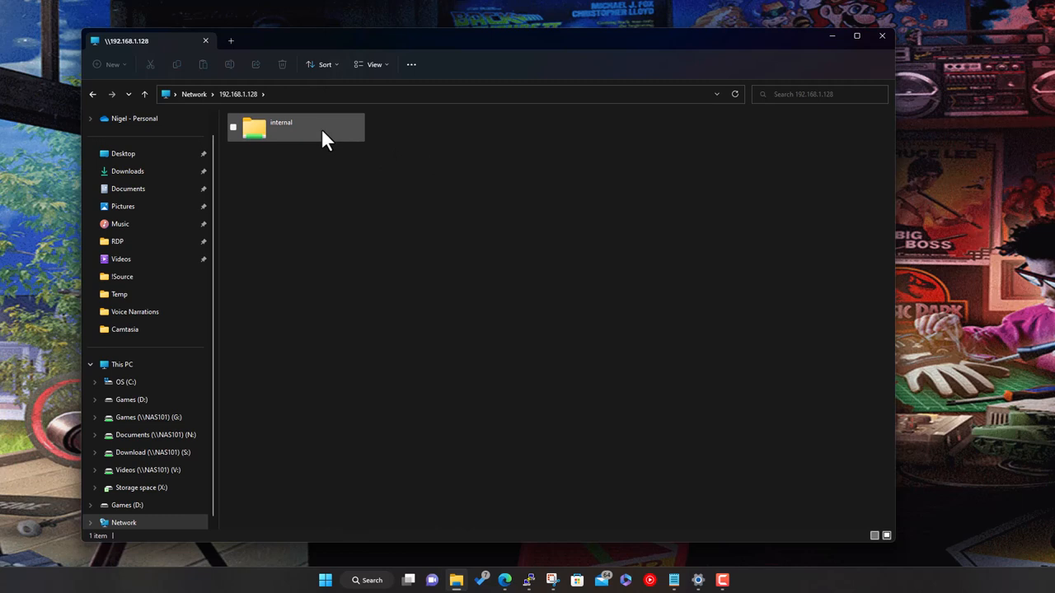
Enter the Shield's internal folder and look inside the Pictures folder.
double_click(280, 129)
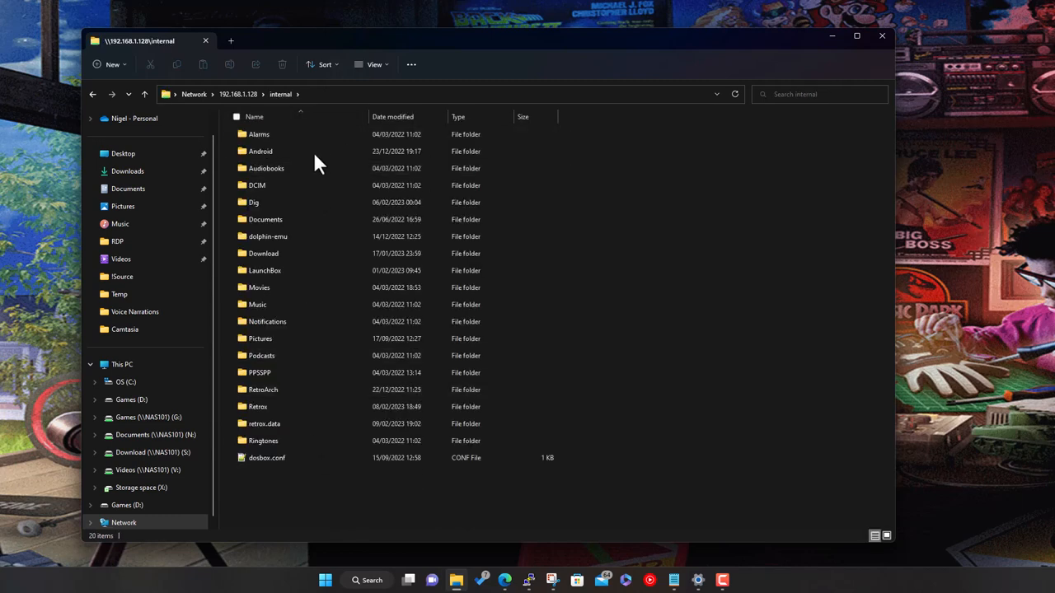
mouse_move(932, 194)
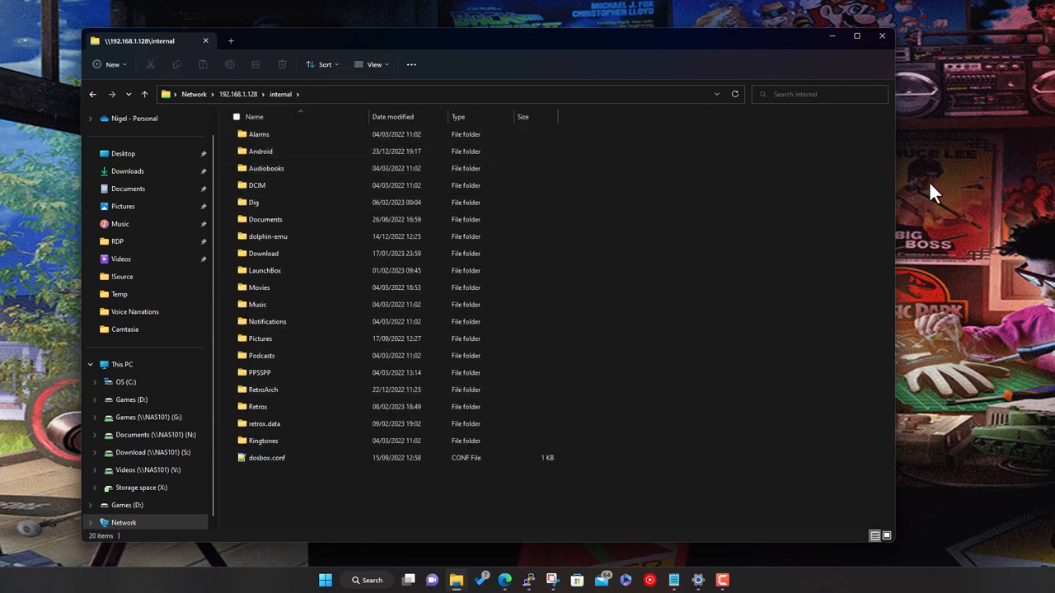
left_click_drag(896, 198, 624, 198)
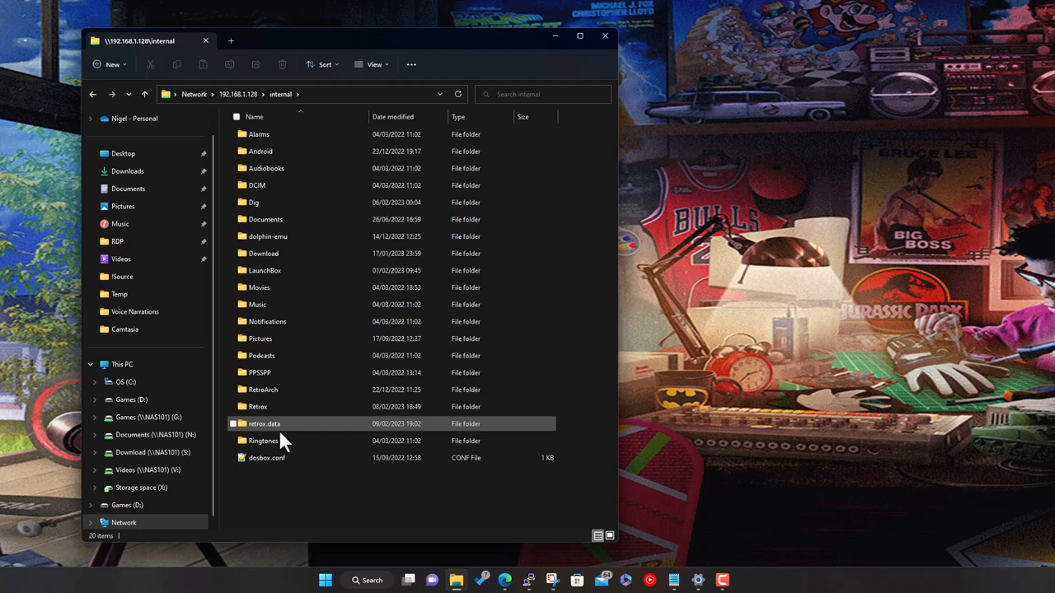
left_click(263, 440)
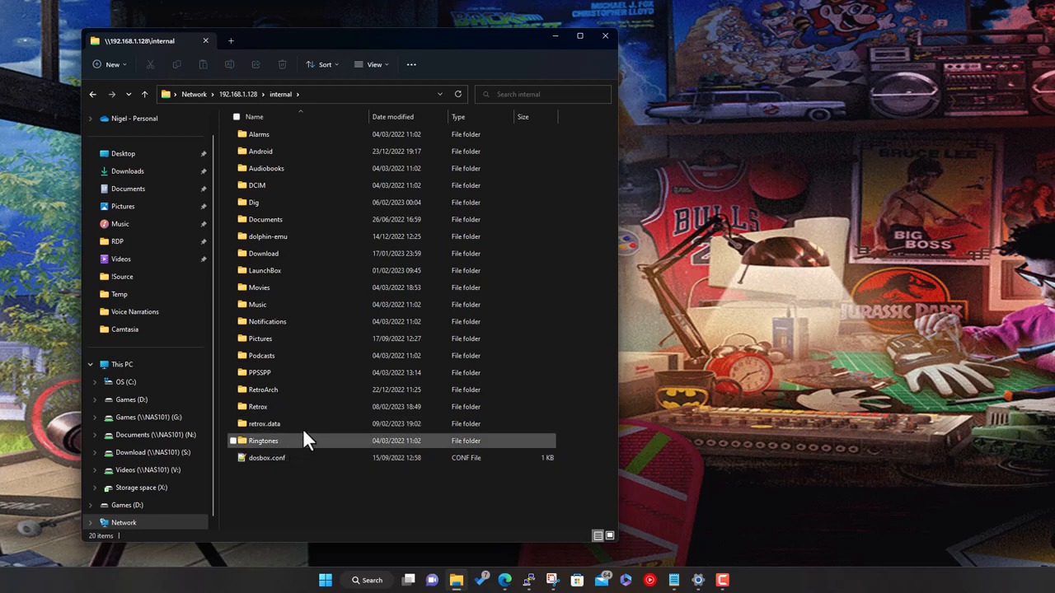
double_click(260, 340)
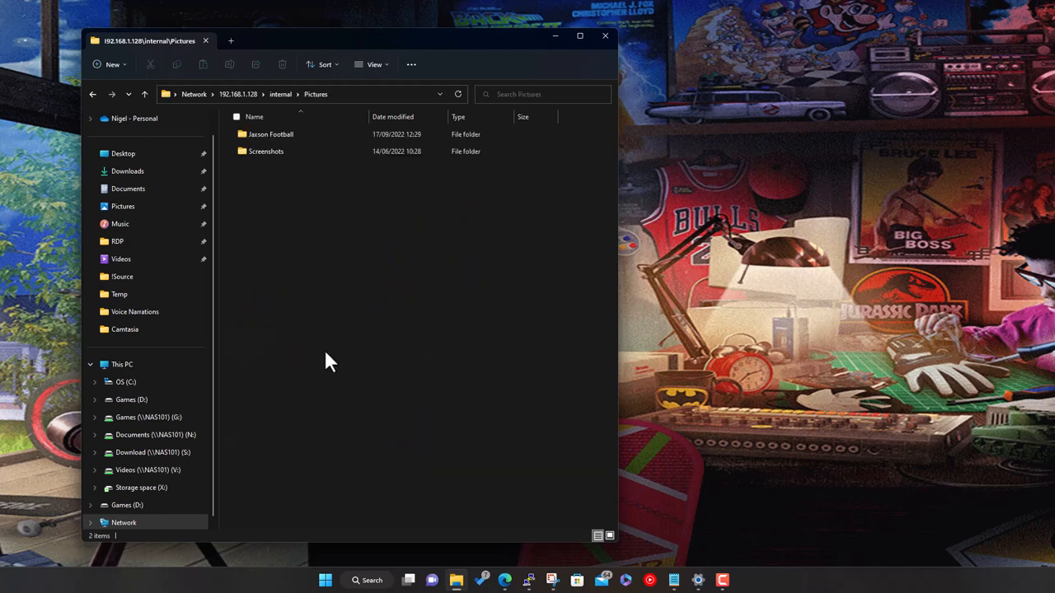
mouse_move(281, 94)
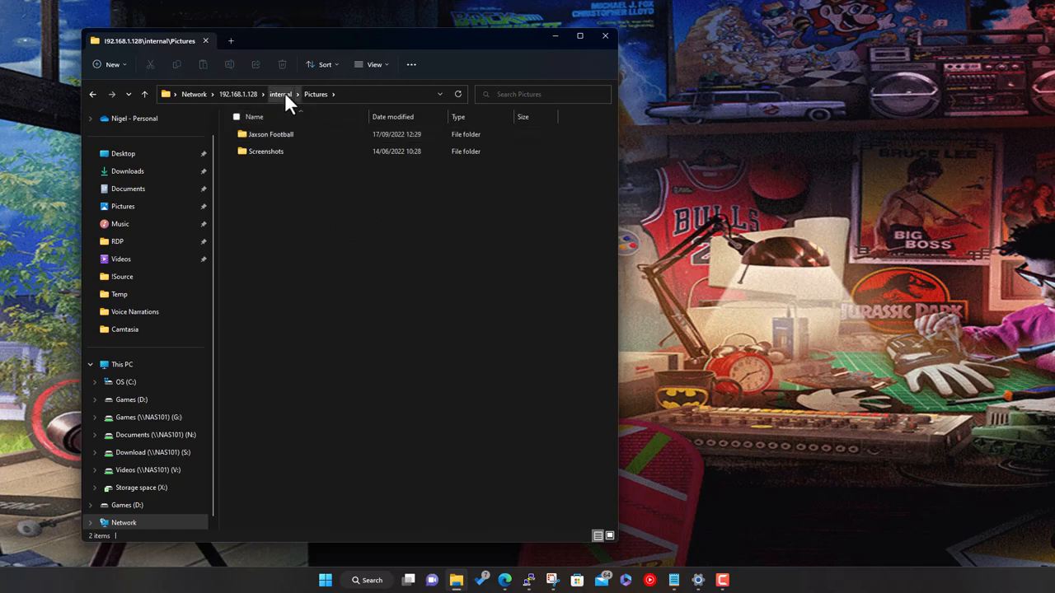
Return to internal and enter the Retrox artwork folder with its images and videos subfolders.
left_click(280, 94)
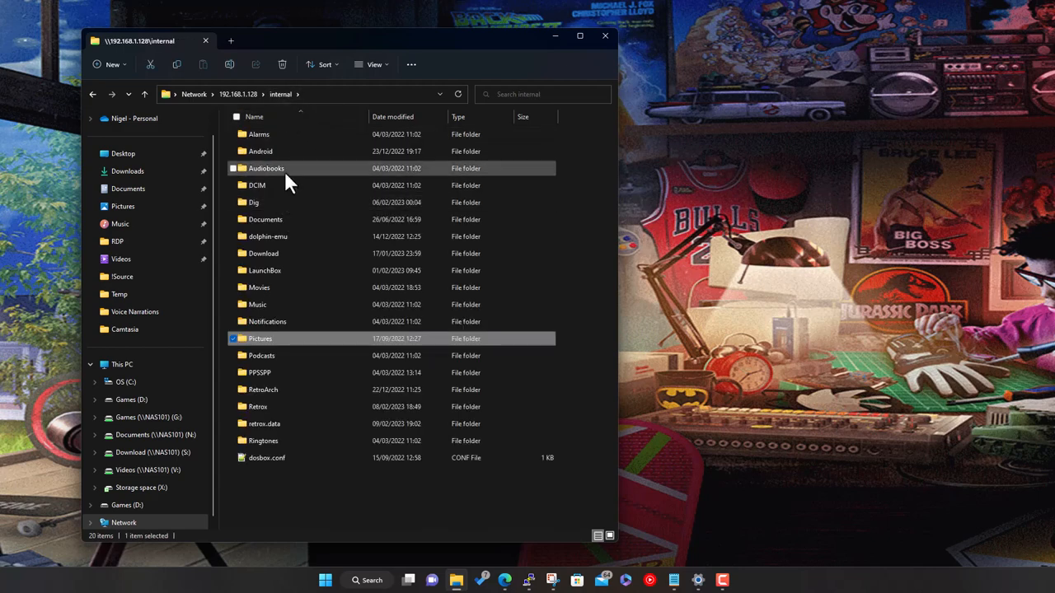
mouse_move(261, 408)
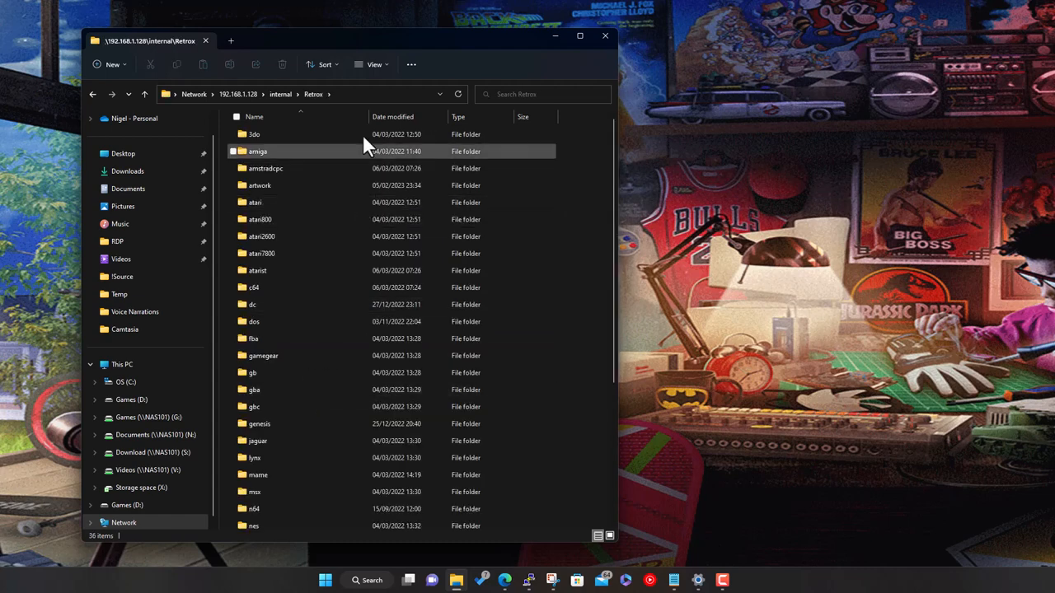
left_click(261, 184)
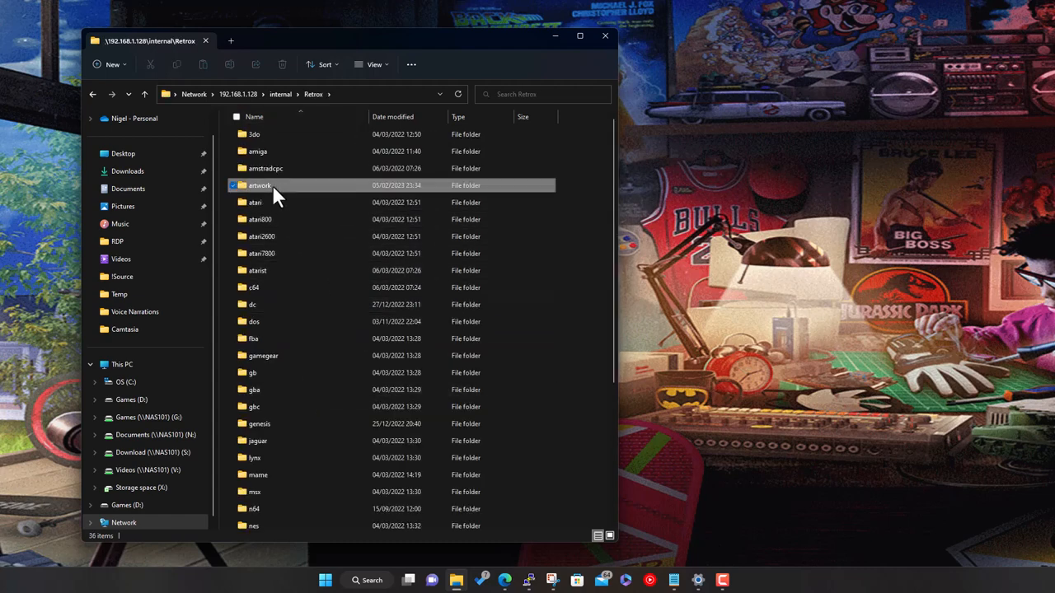
double_click(260, 185)
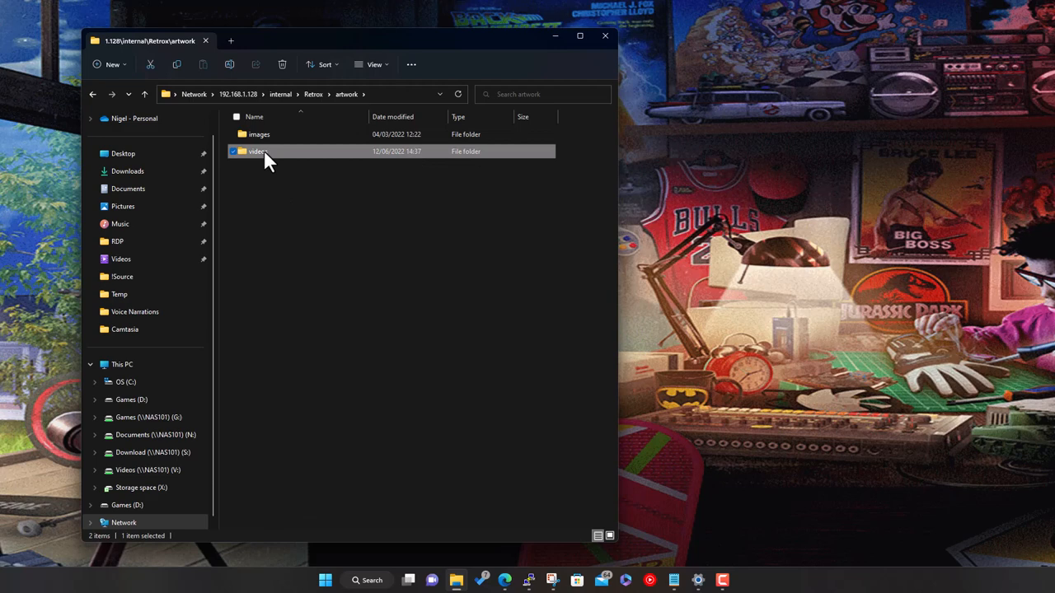
From videos/3do, copy Captain Quazar.mp4 to the Desktop, replacing the existing file there.
double_click(257, 152)
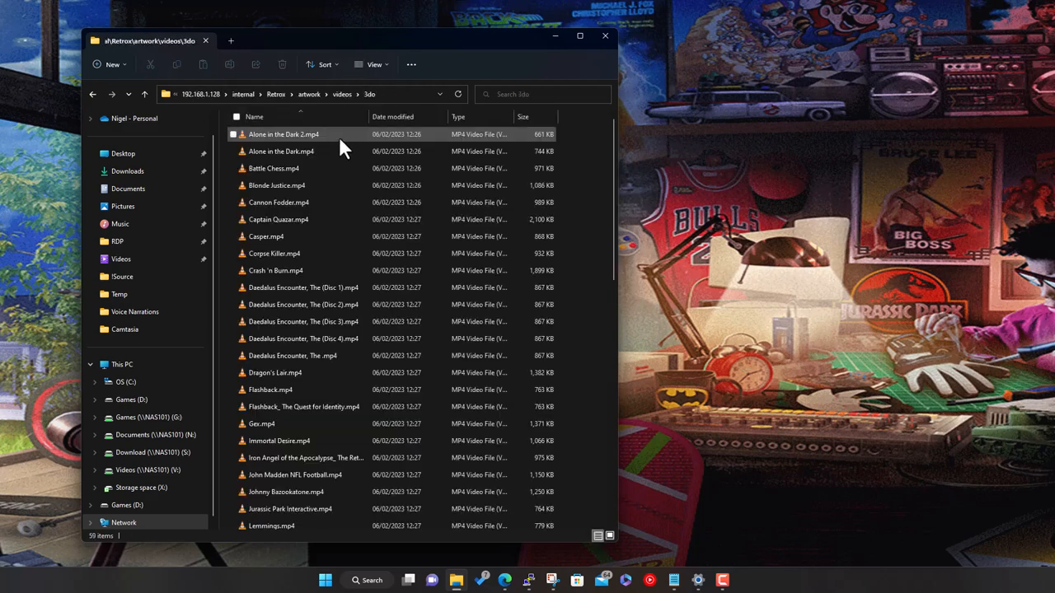
right_click(283, 135)
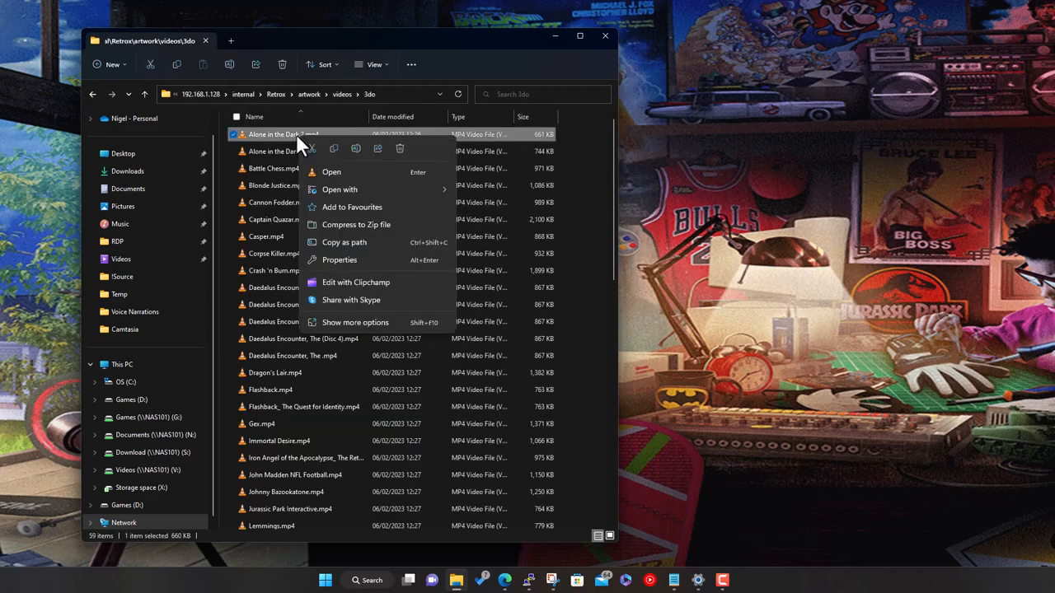
left_click(277, 219)
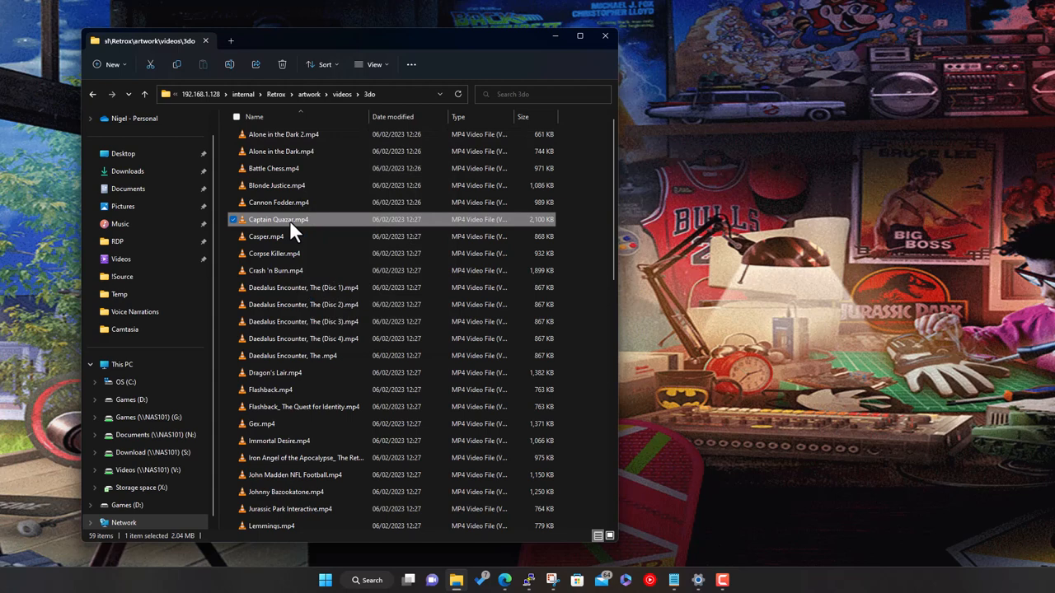
right_click(279, 219)
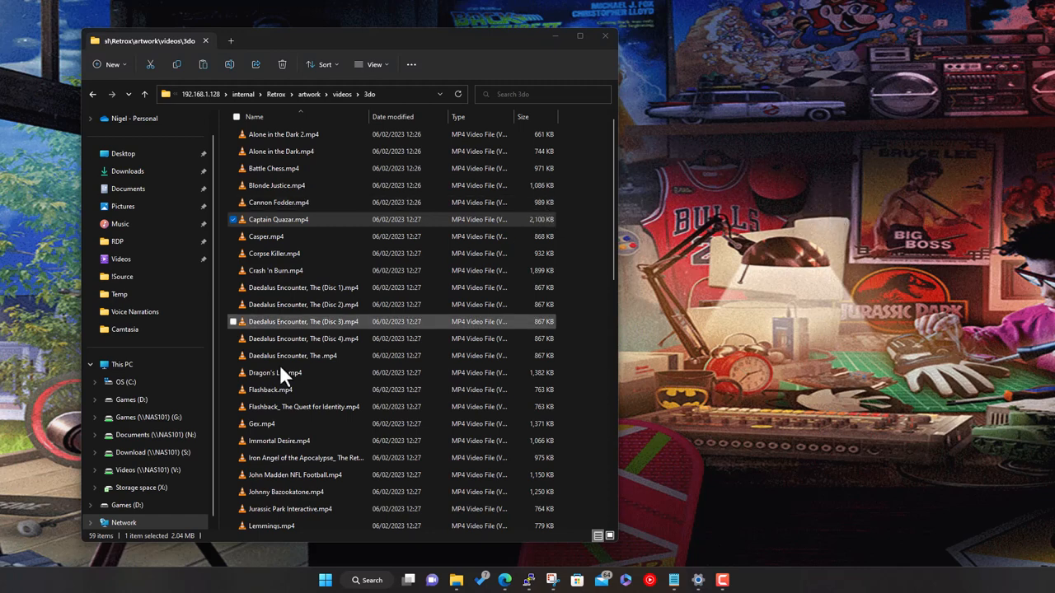
right_click(277, 220)
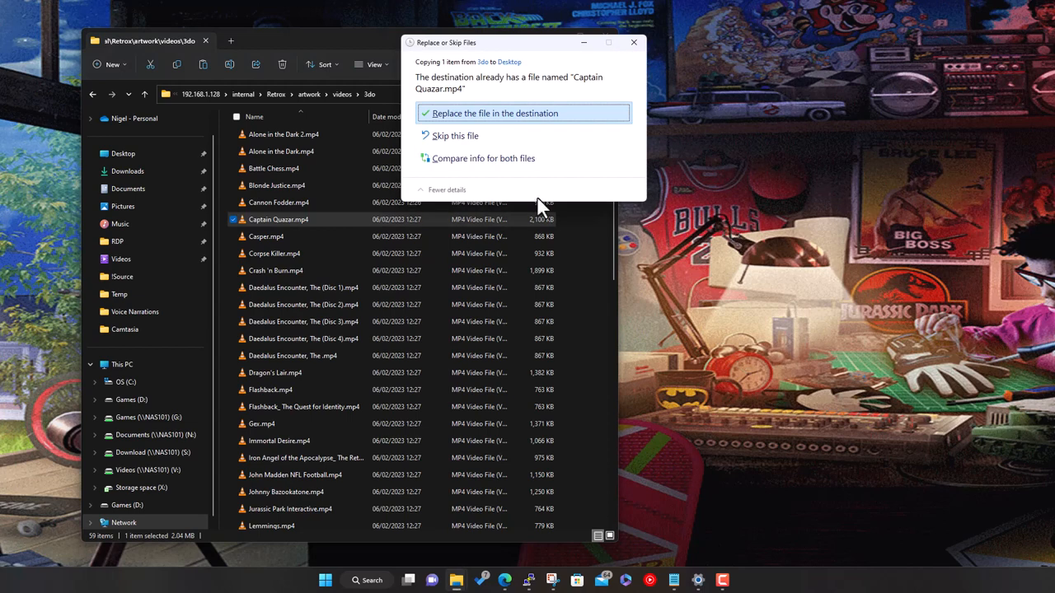
left_click(494, 112)
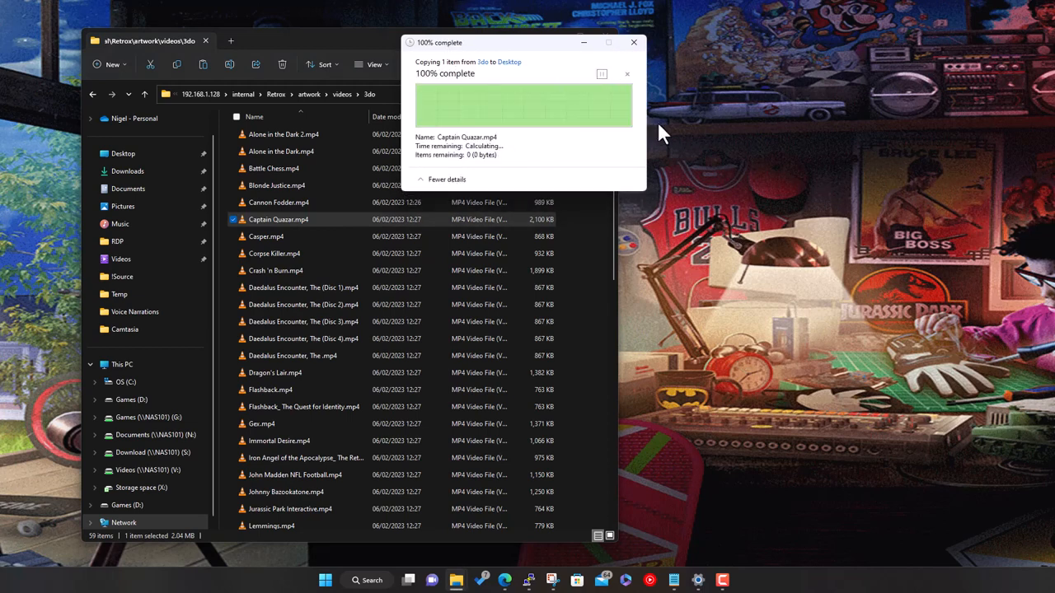
left_click(632, 43)
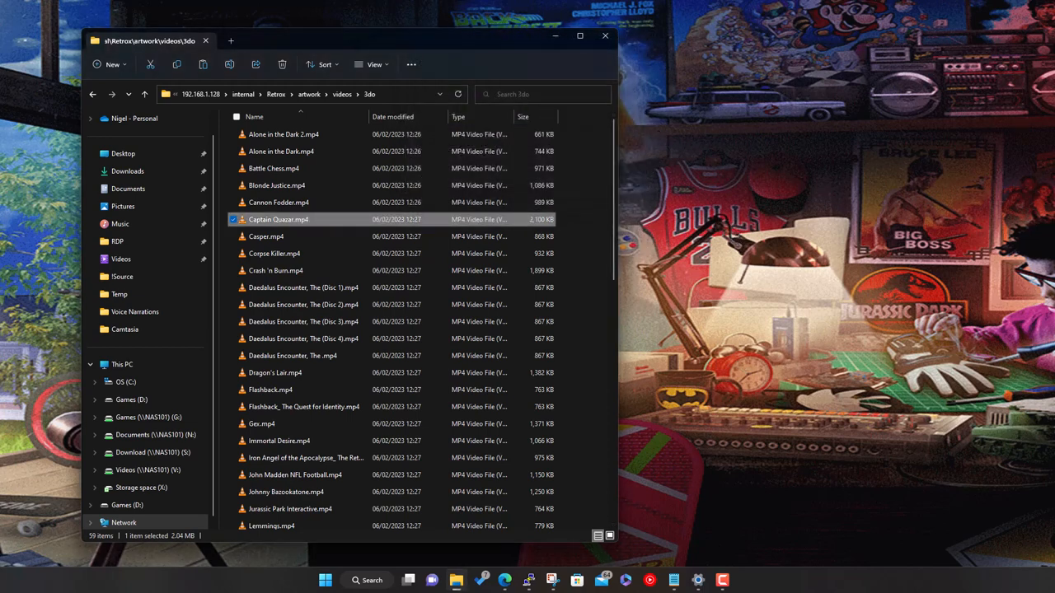
Drag Captain Quazar.mp4 from the desktop into the Shield's internal Documents folder.
left_click_drag(277, 219, 774, 300)
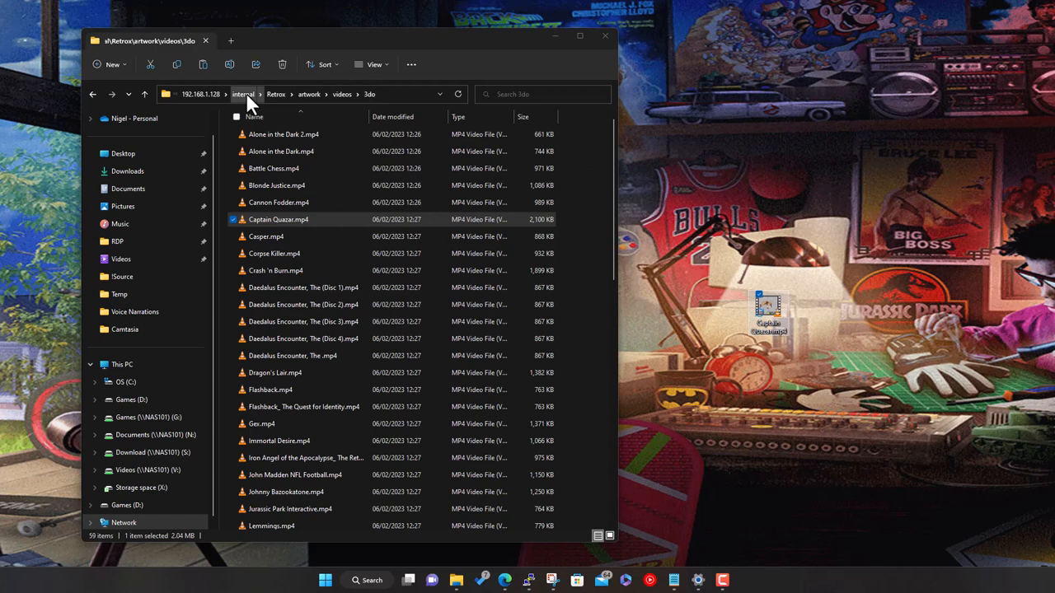
left_click(244, 94)
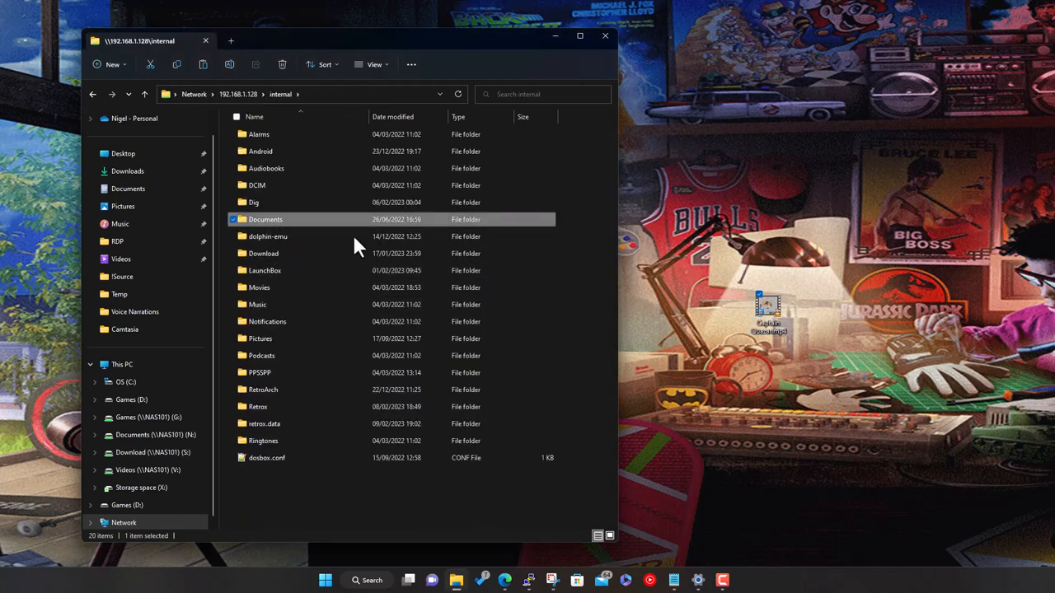
double_click(264, 219)
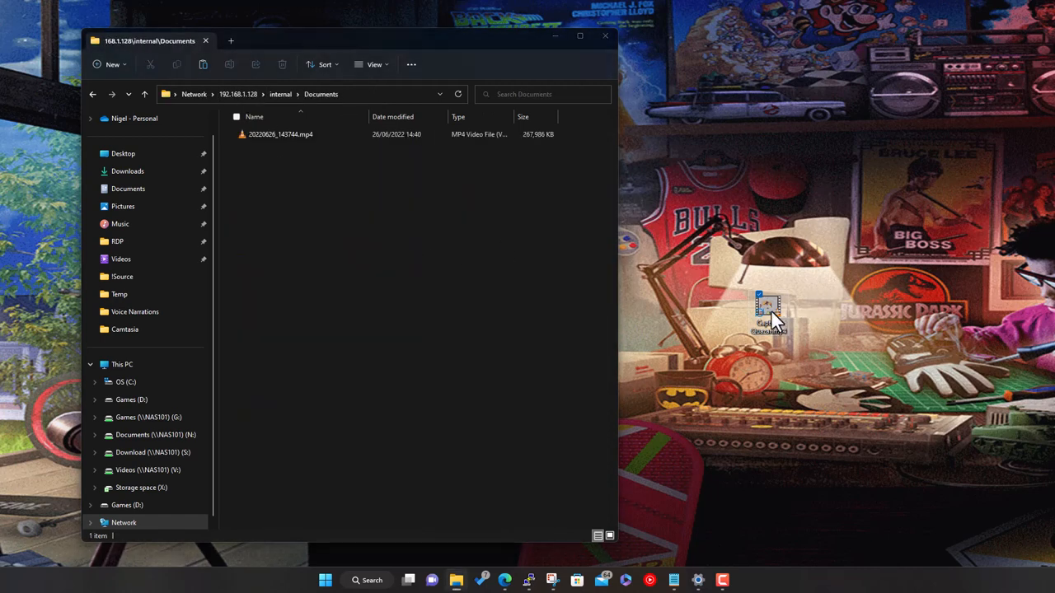
right_click(767, 316)
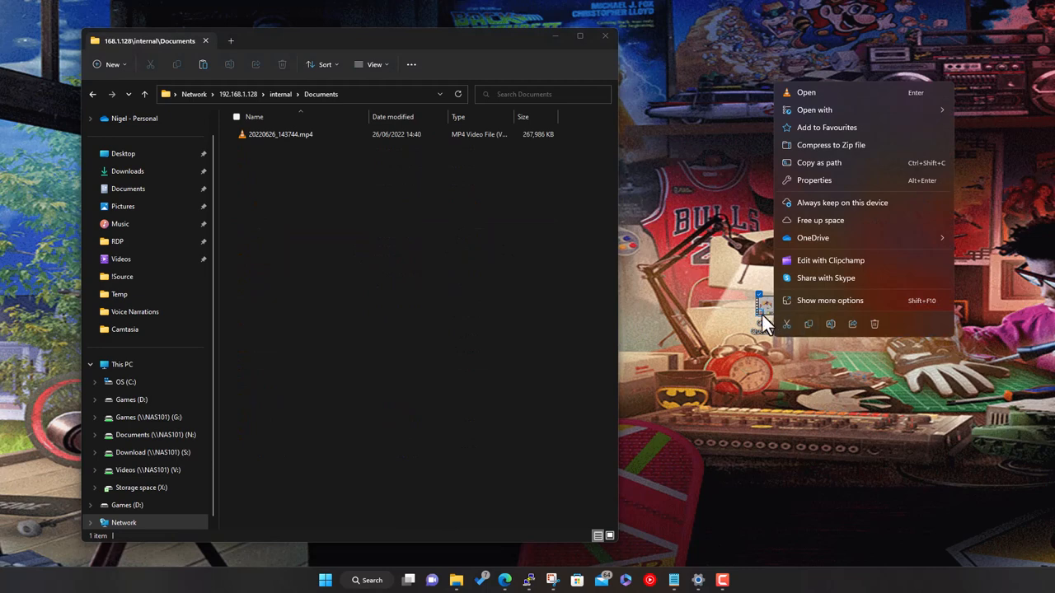
left_click_drag(761, 309, 428, 297)
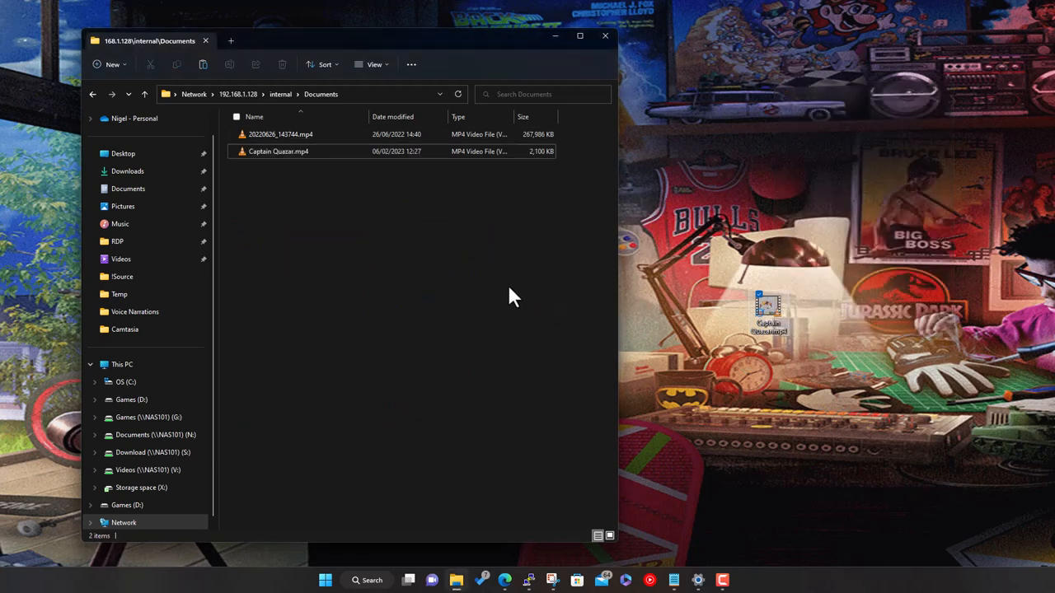
mouse_move(831, 270)
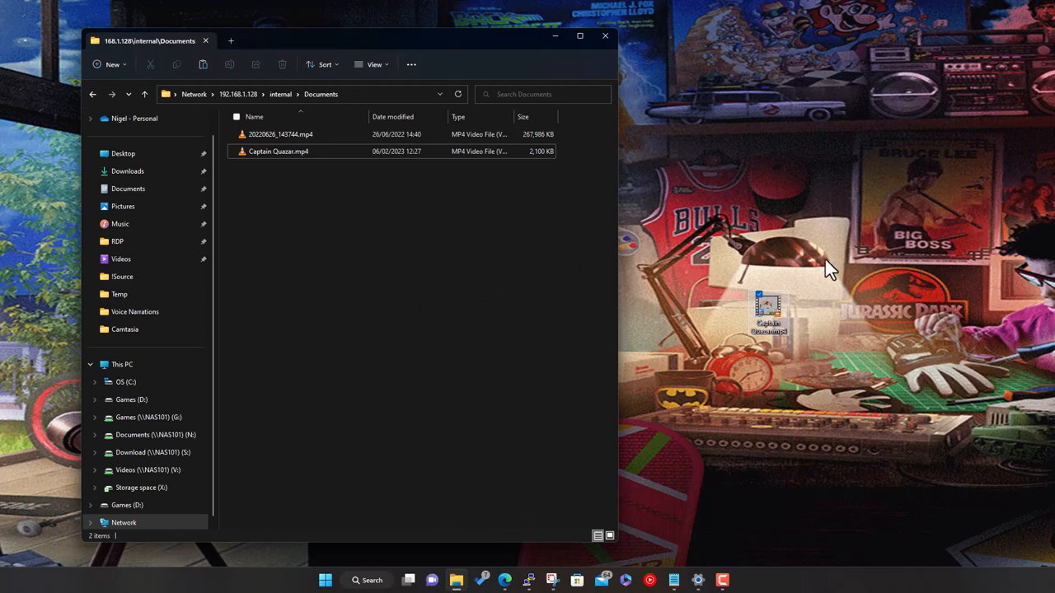
mouse_move(511, 280)
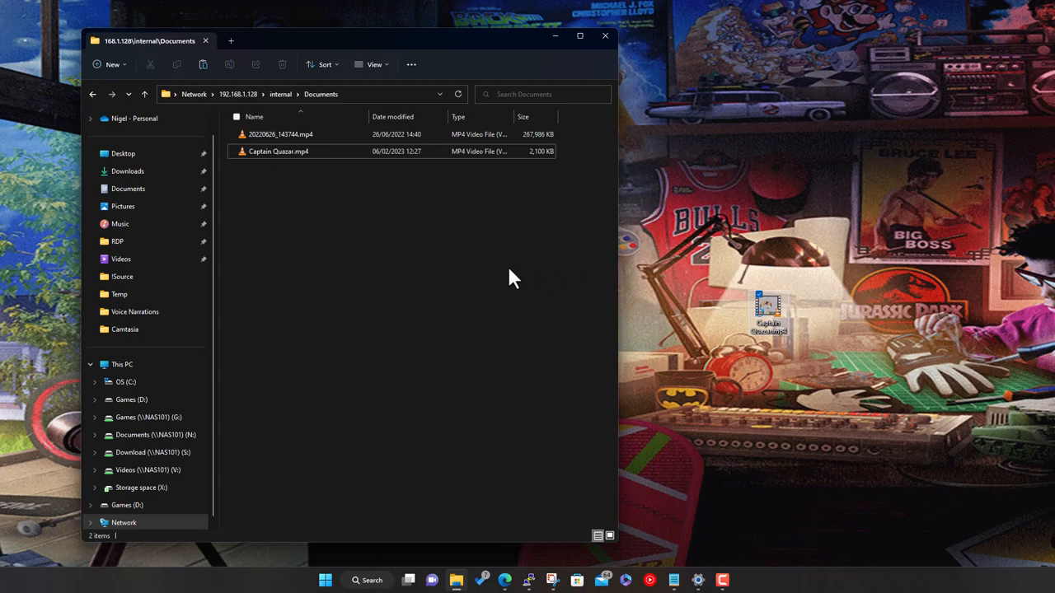
mouse_move(514, 277)
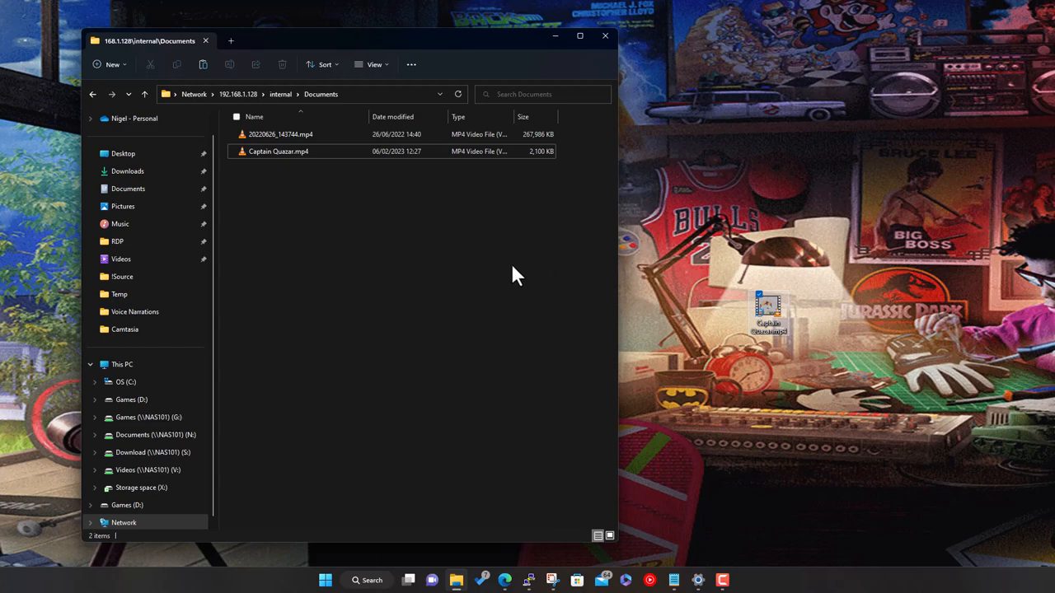
mouse_move(409, 214)
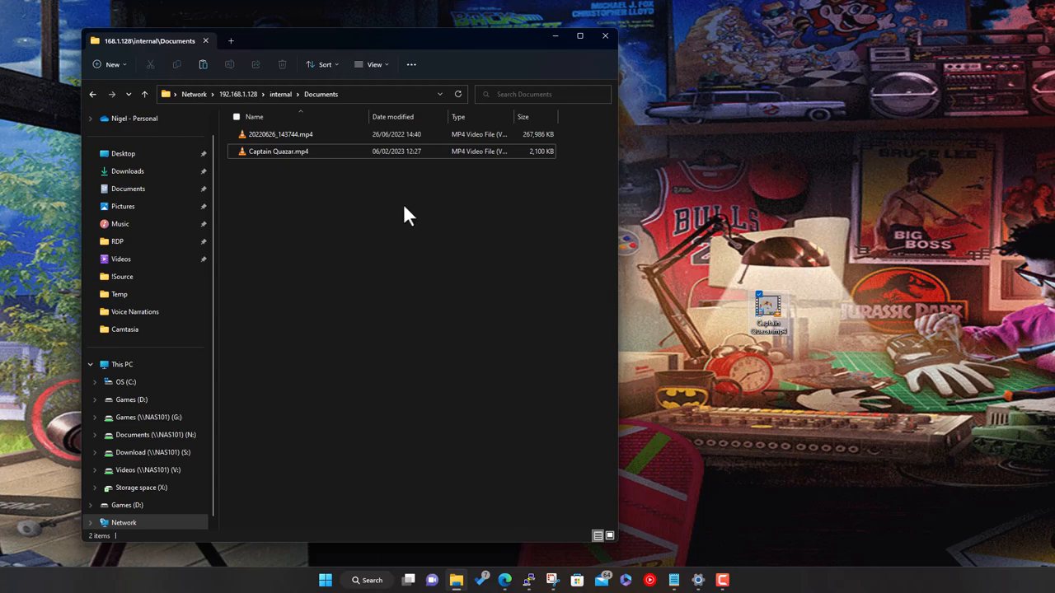
mouse_move(414, 218)
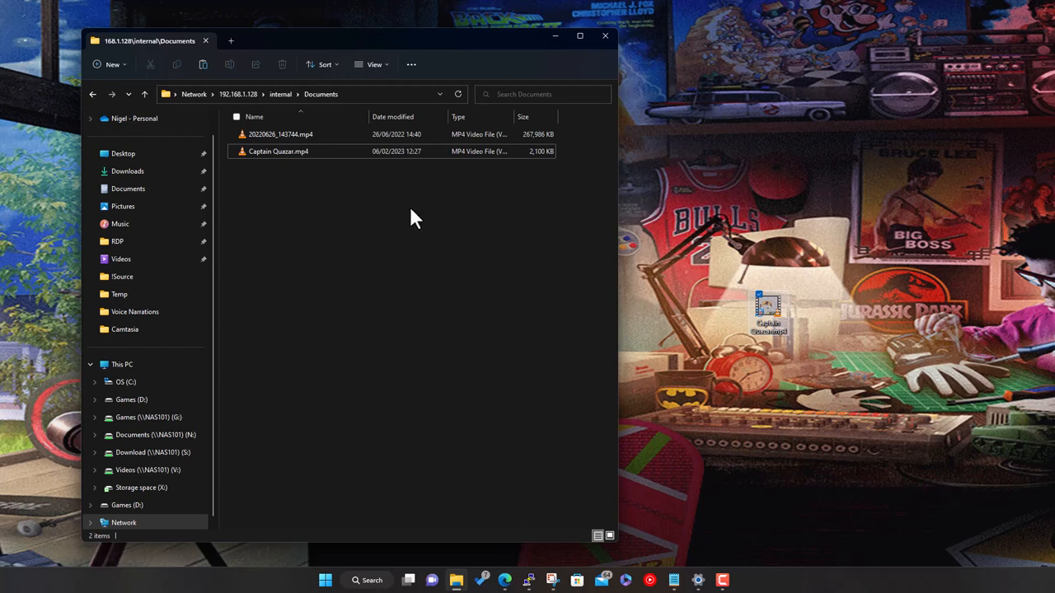
mouse_move(742, 205)
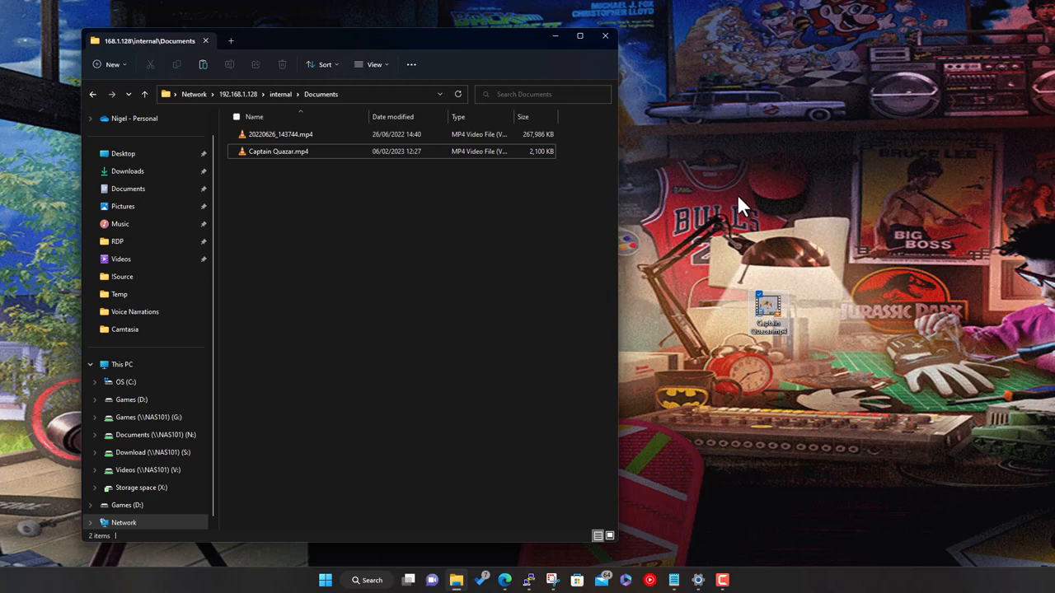
mouse_move(735, 216)
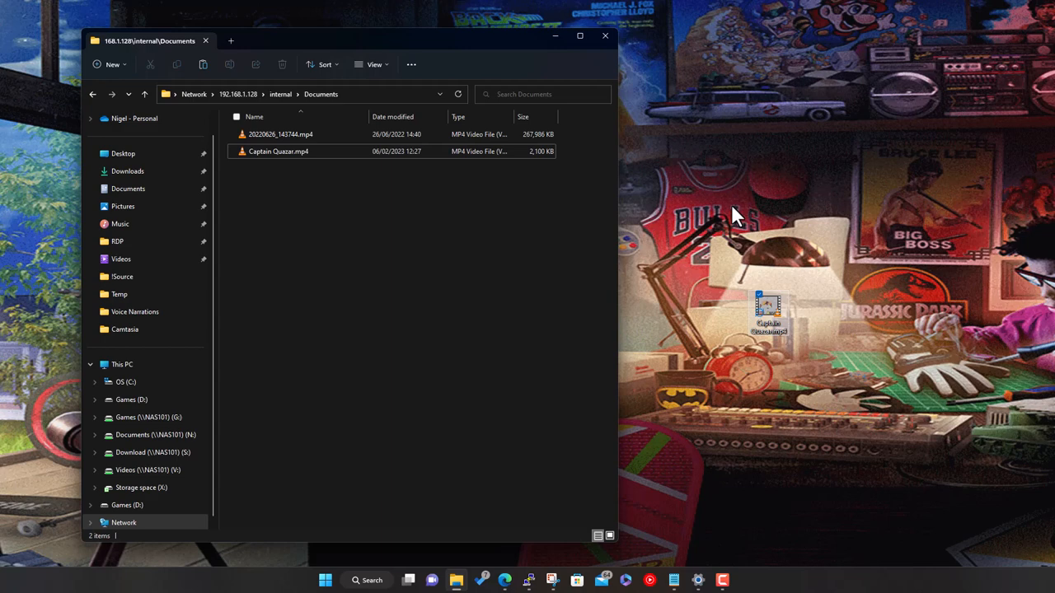
mouse_move(864, 333)
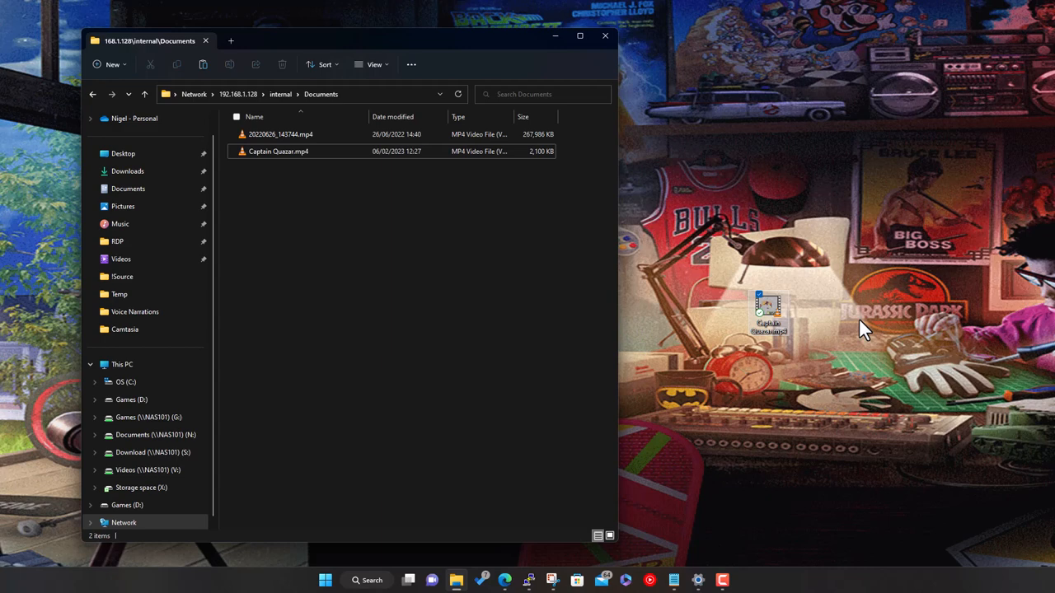
mouse_move(854, 331)
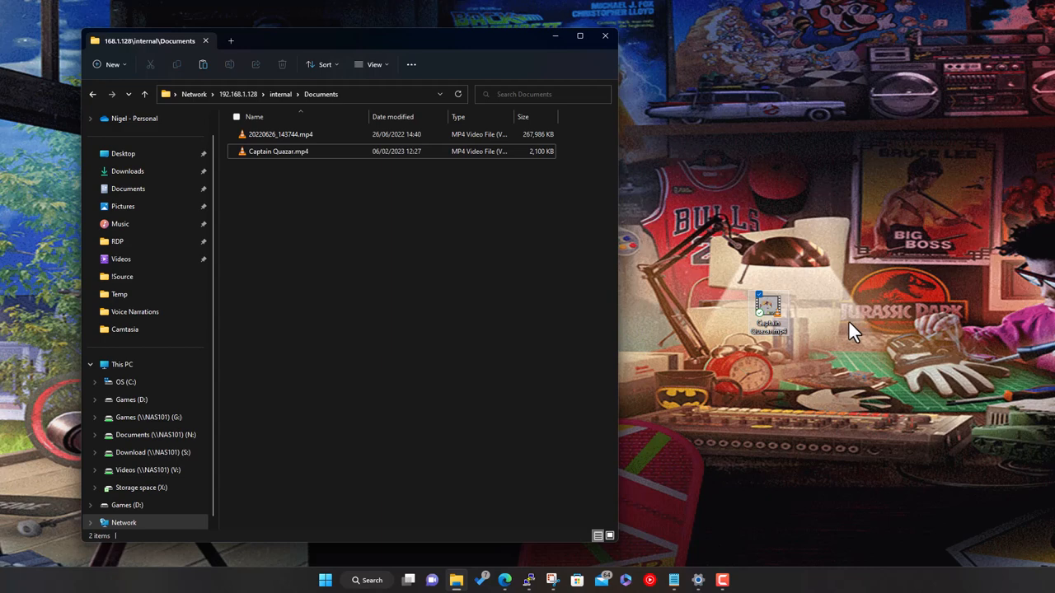